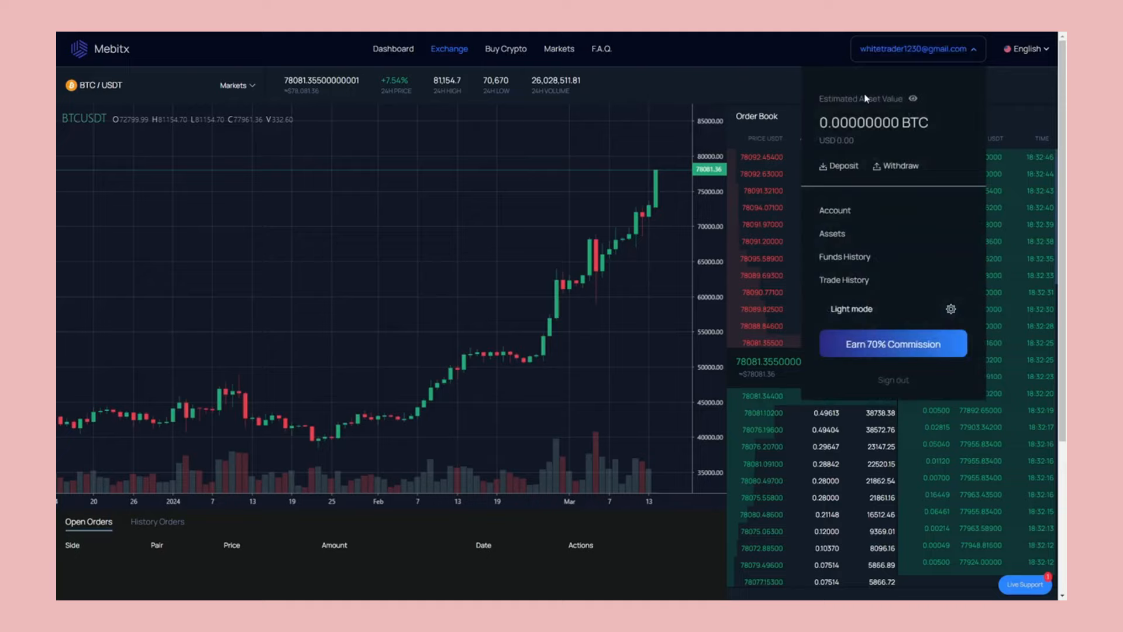
Open Assets to view wallets: 0.142 BTC and 30 USDT in funding, spot empty.
click(843, 165)
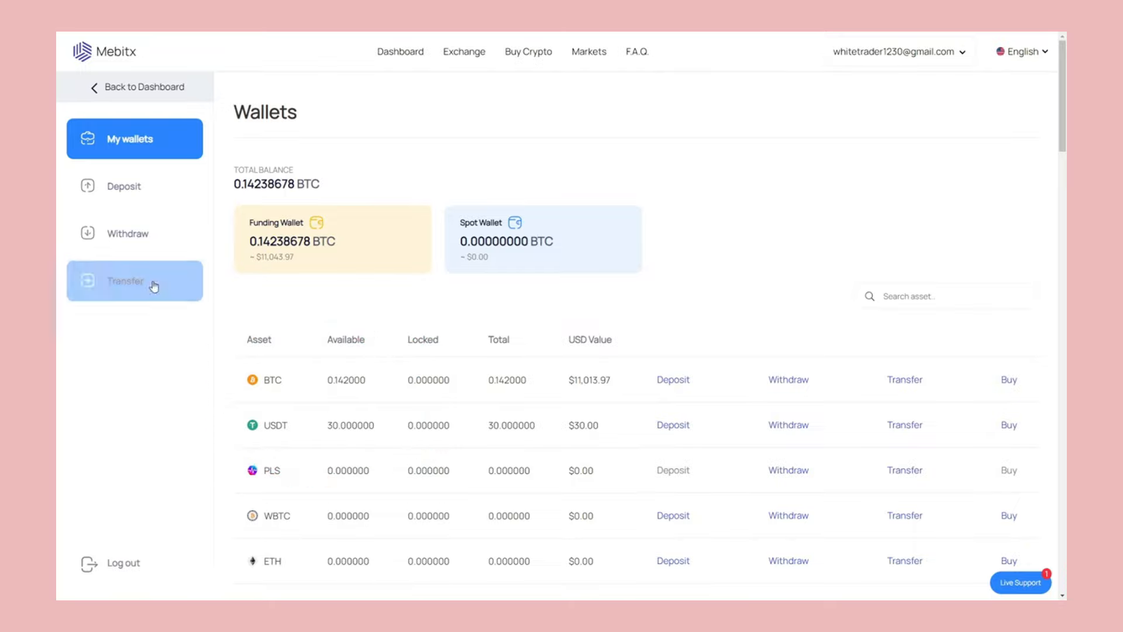
Transfer 0.142 BTC from the Funding Wallet to the Spot Wallet.
click(134, 281)
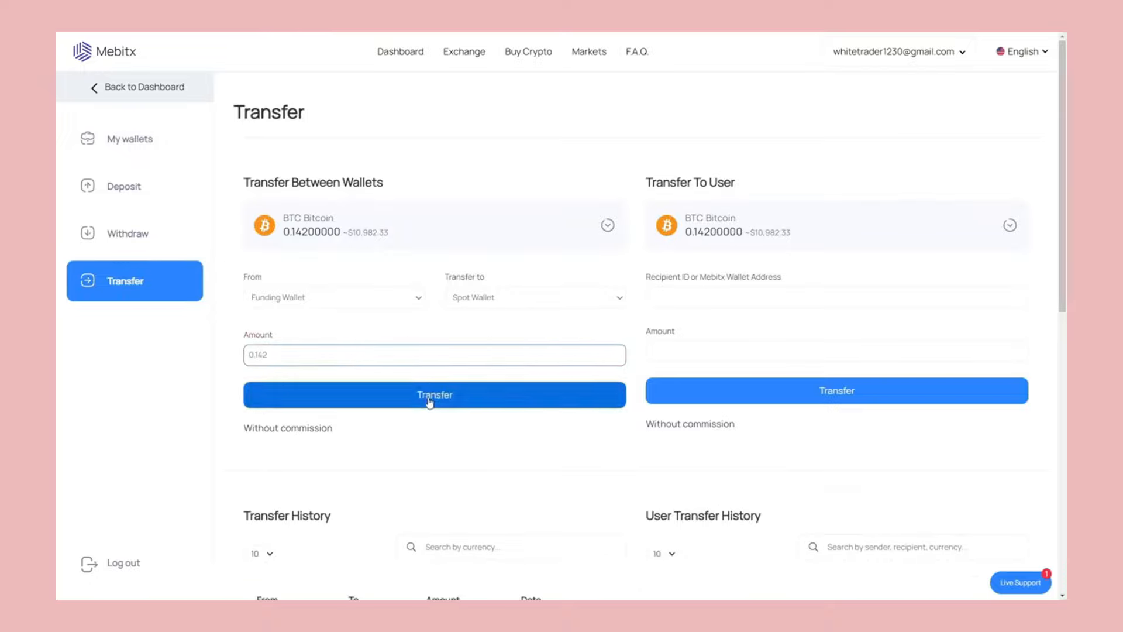
click(435, 394)
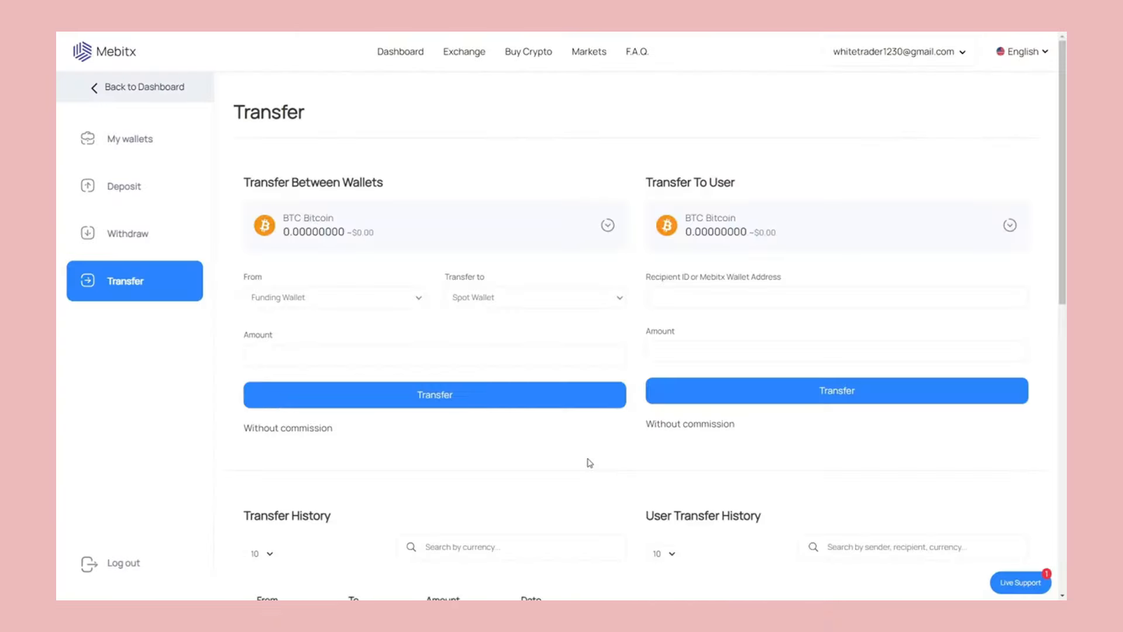
mouse_move(464, 52)
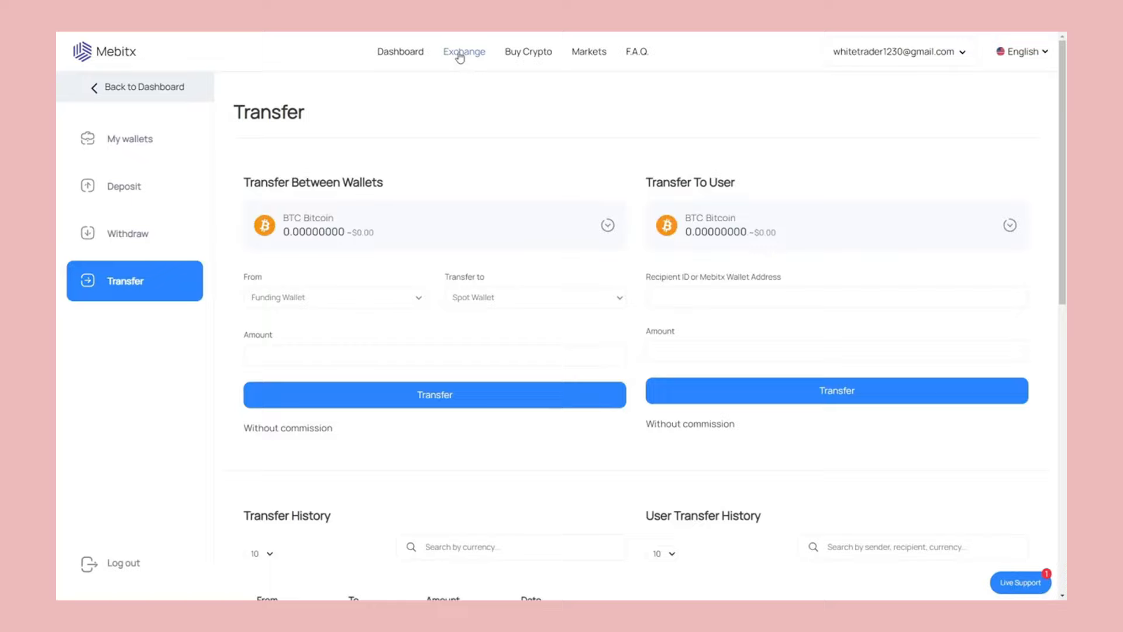
Sell 100% of the 0.142 BTC for USDT at market on the BTC/USDT exchange.
click(463, 51)
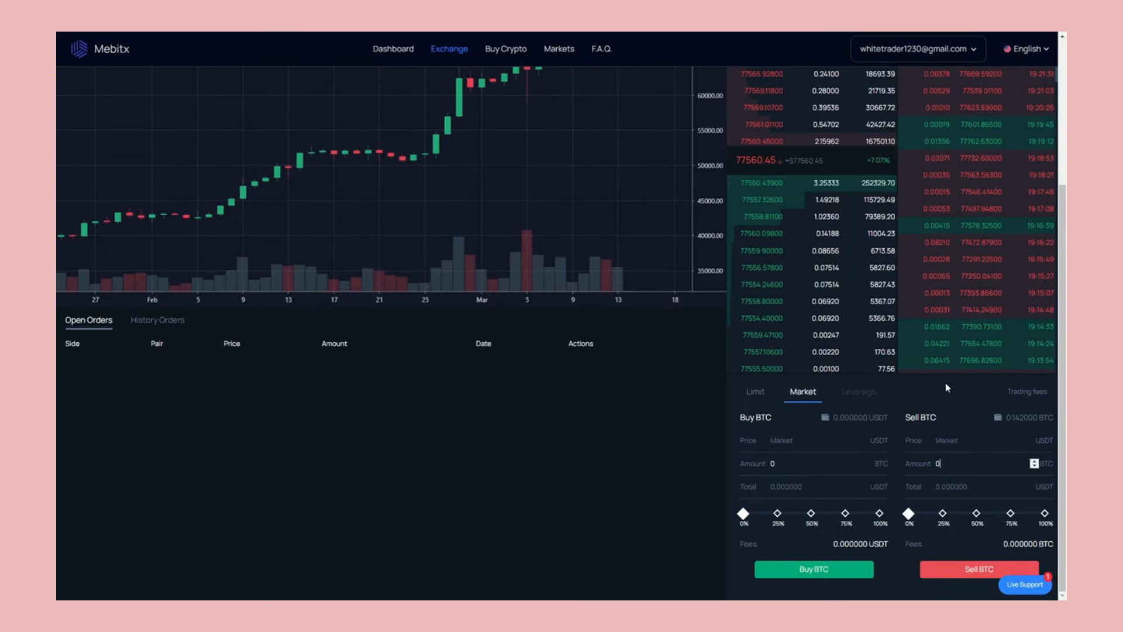
click(1044, 513)
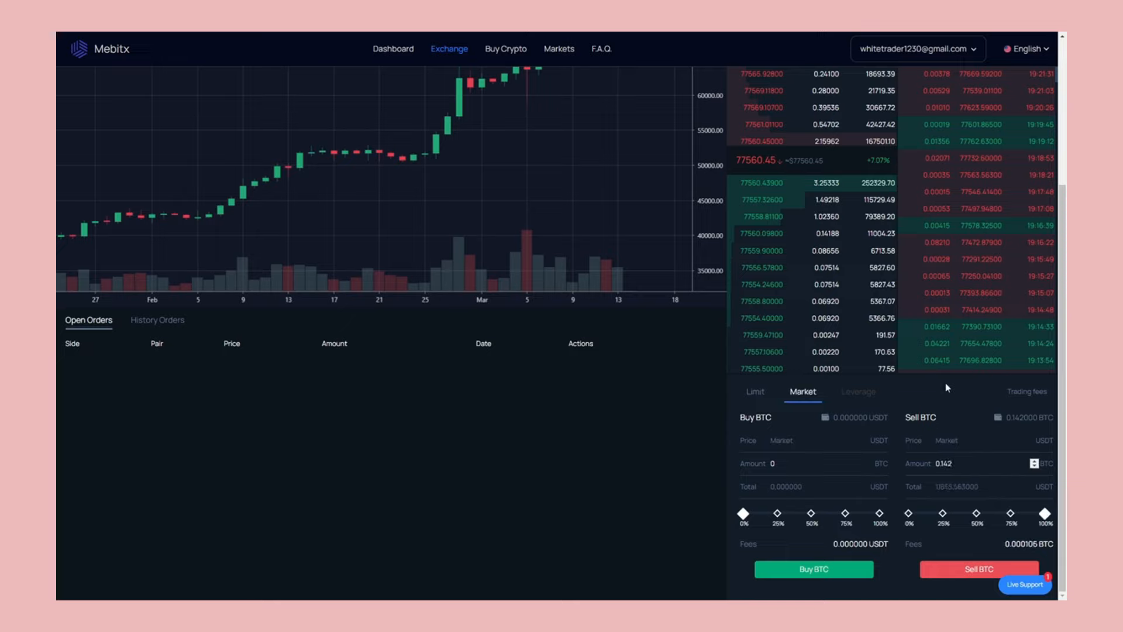
click(979, 568)
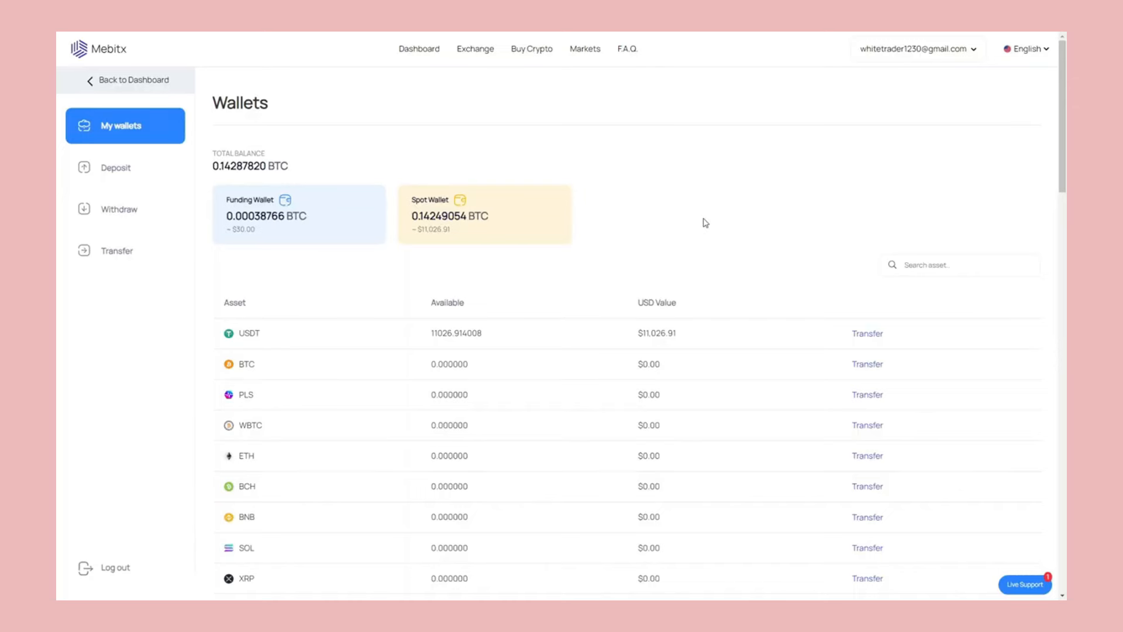
Transfer the spot USDT back to the Funding Wallet and open Withdraw.
double_click(456, 333)
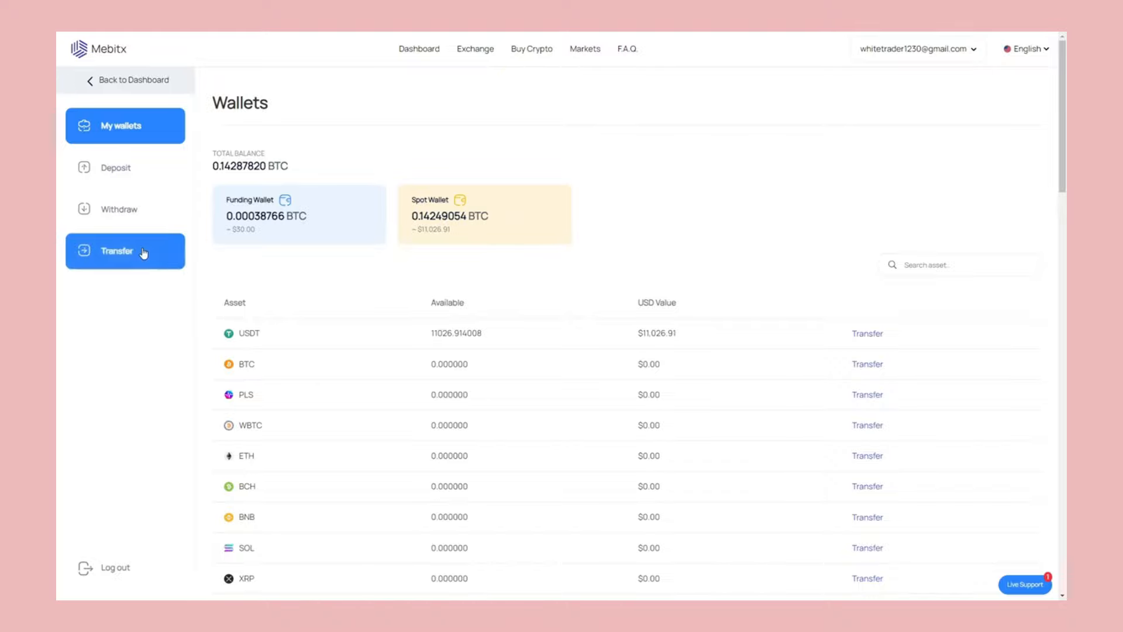
click(124, 251)
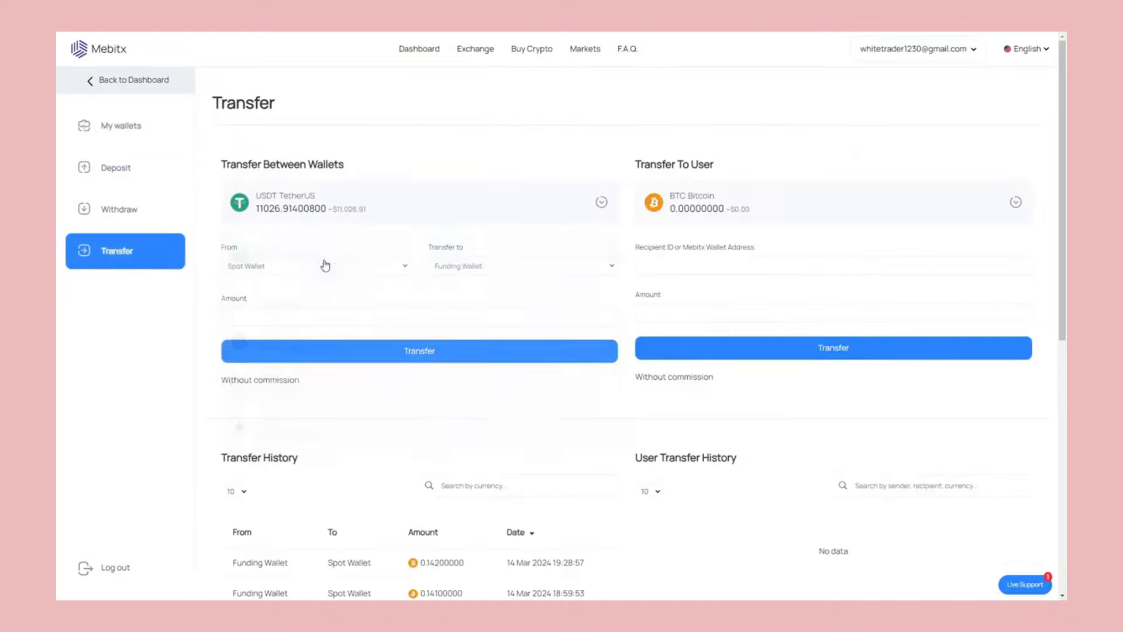
click(122, 208)
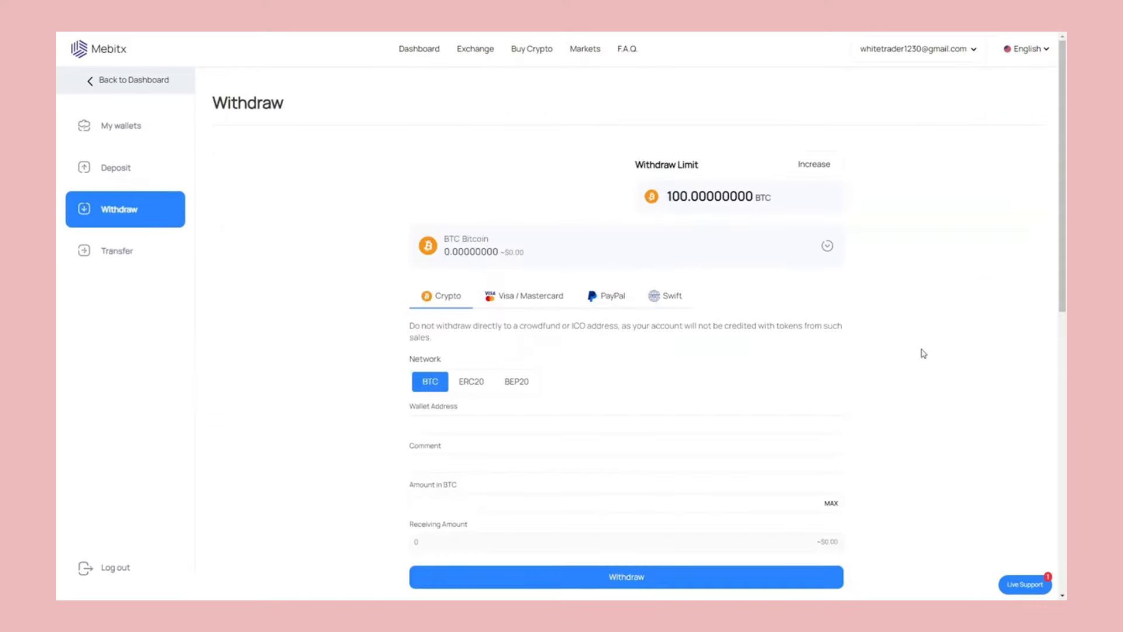
Withdraw the maximum 11,055 USDT over ERC20 to the pasted wallet address.
click(827, 246)
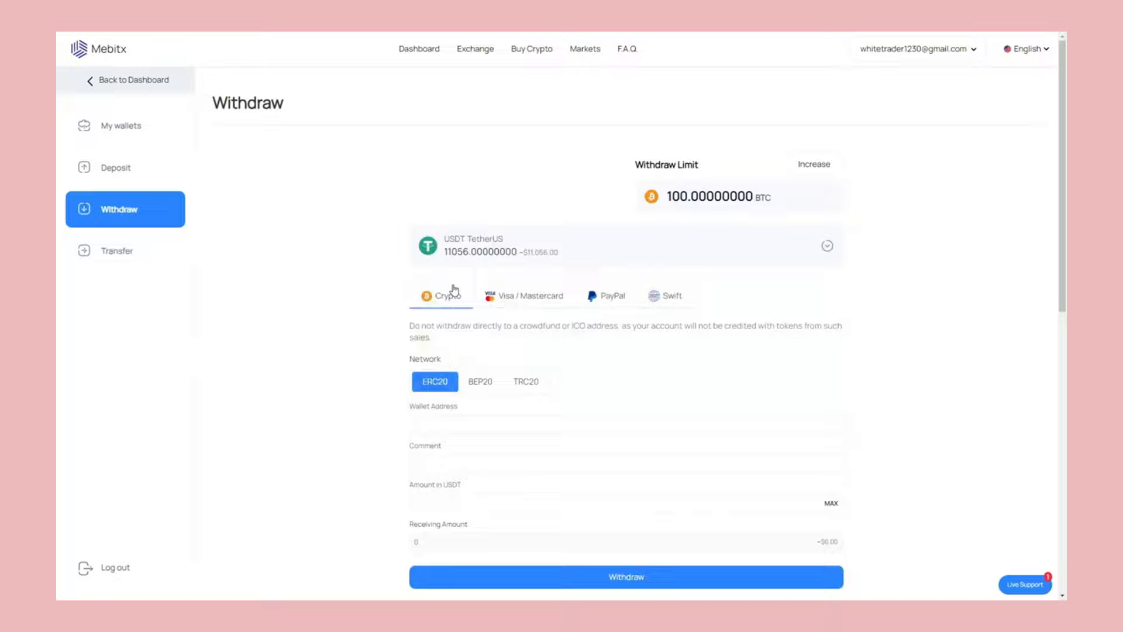
text(10)
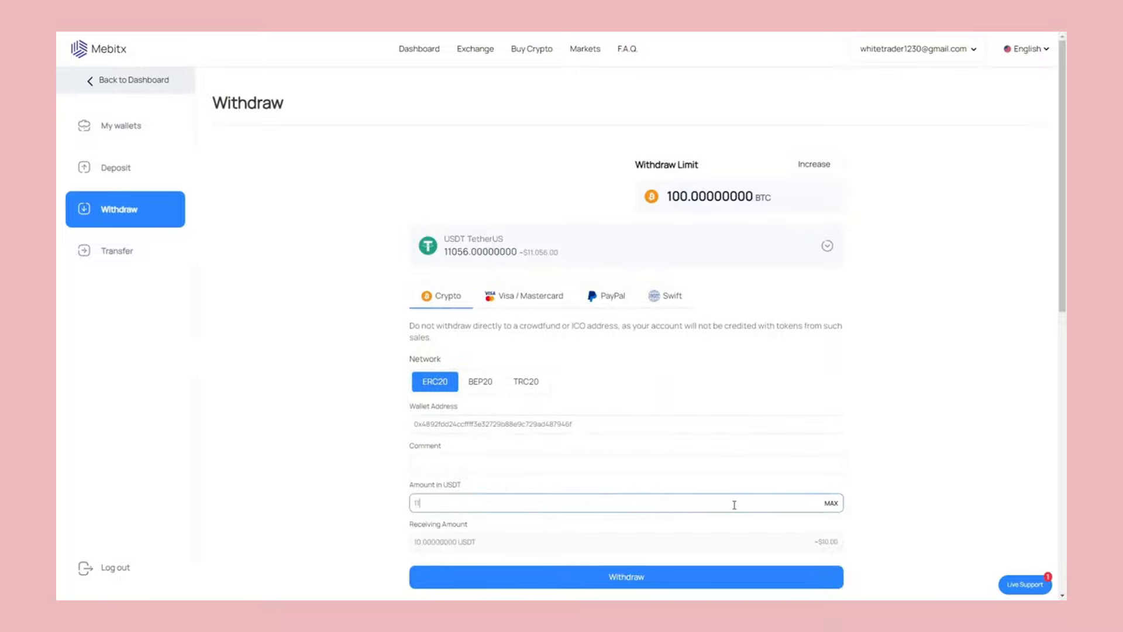
click(625, 577)
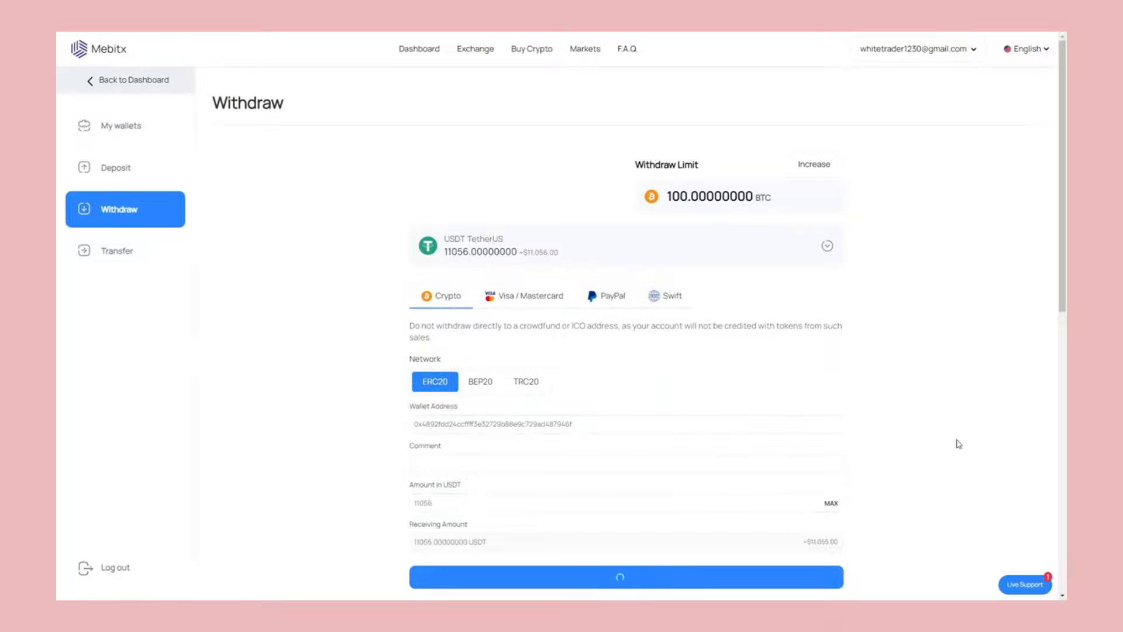
click(626, 577)
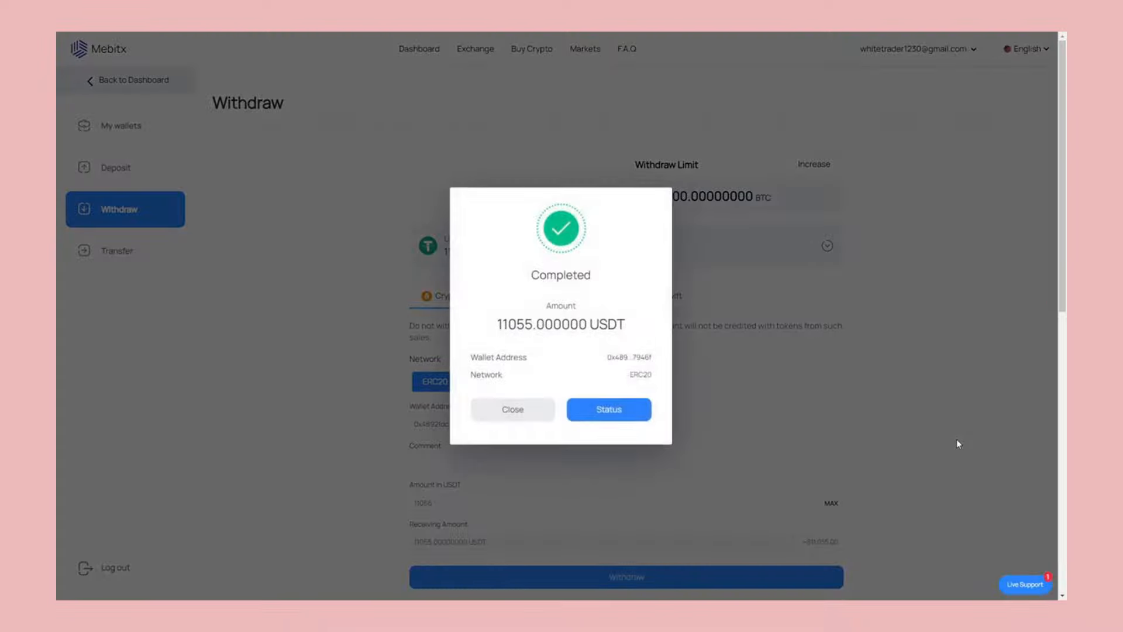